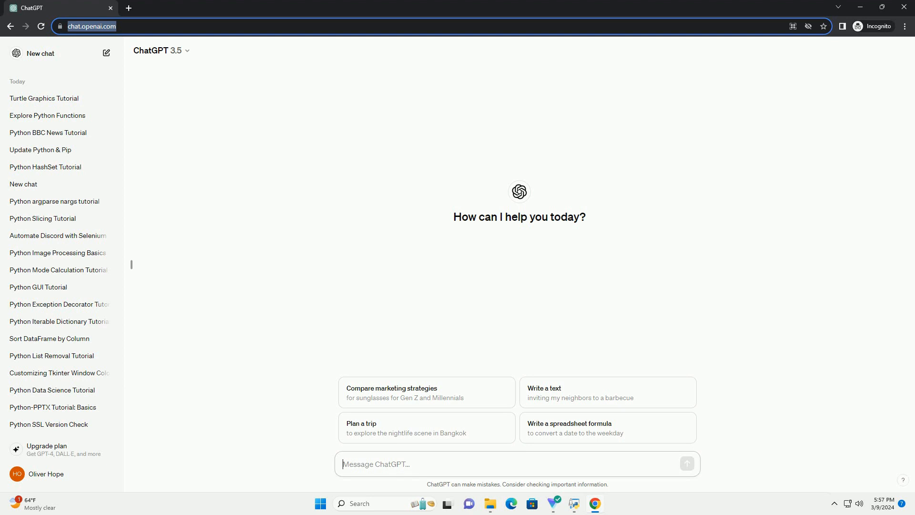
Send ChatGPT a request for a JSON-to-CSV Python tutorial with a code example
key("Return")
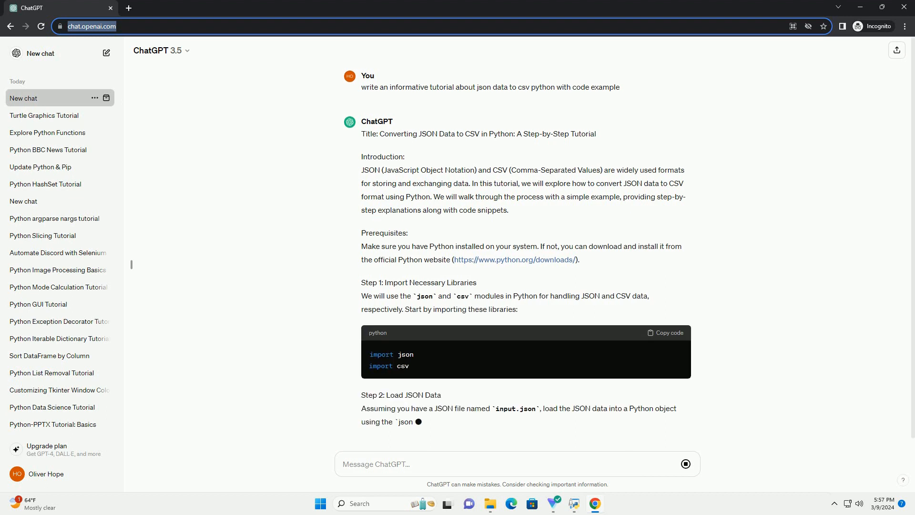
Scroll through the generated Steps 1–5 and the complete code listing as it appears
scroll("down", 3)
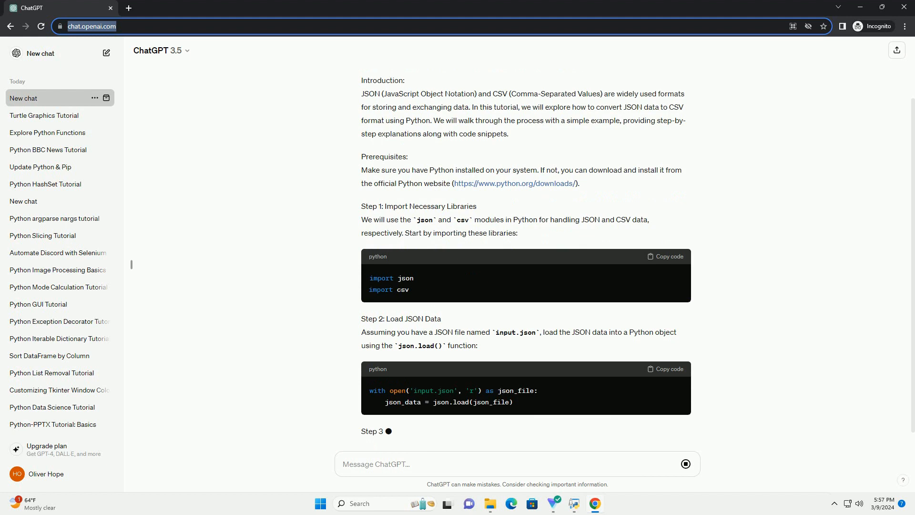
scroll("down", 3)
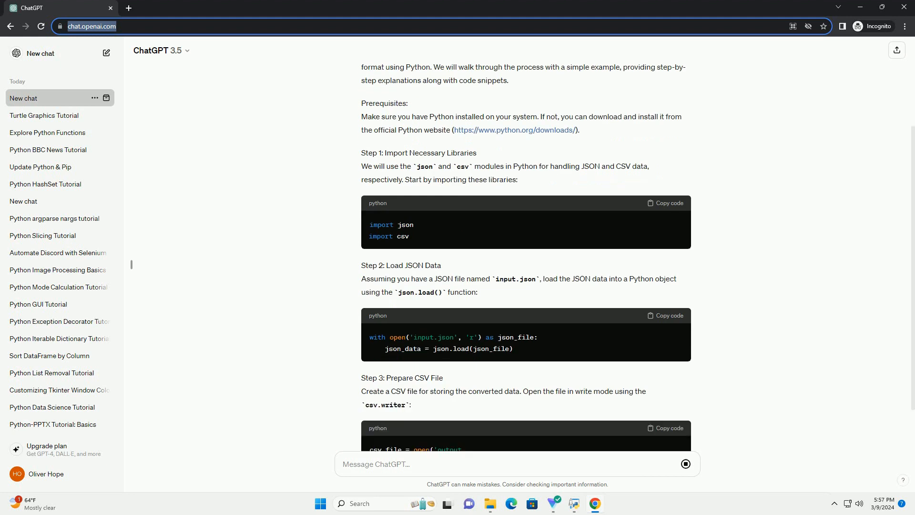
scroll("down", 3)
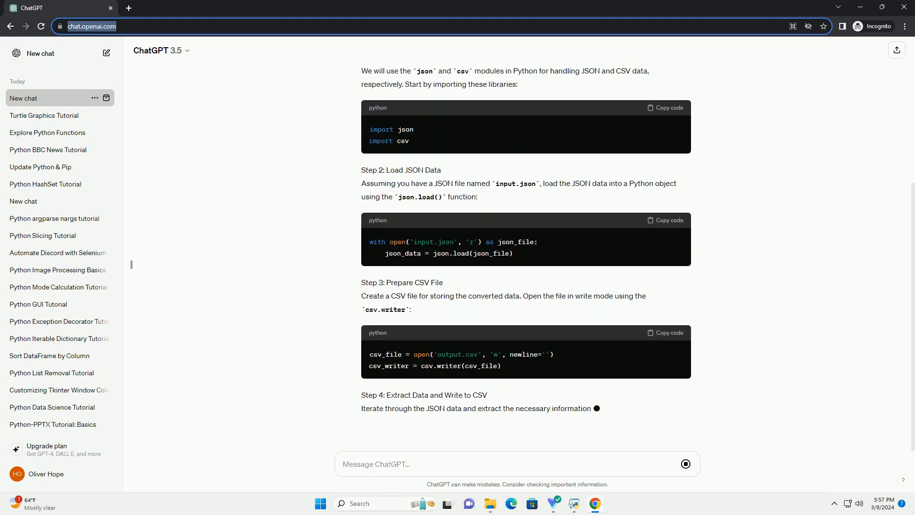
scroll("down", 3)
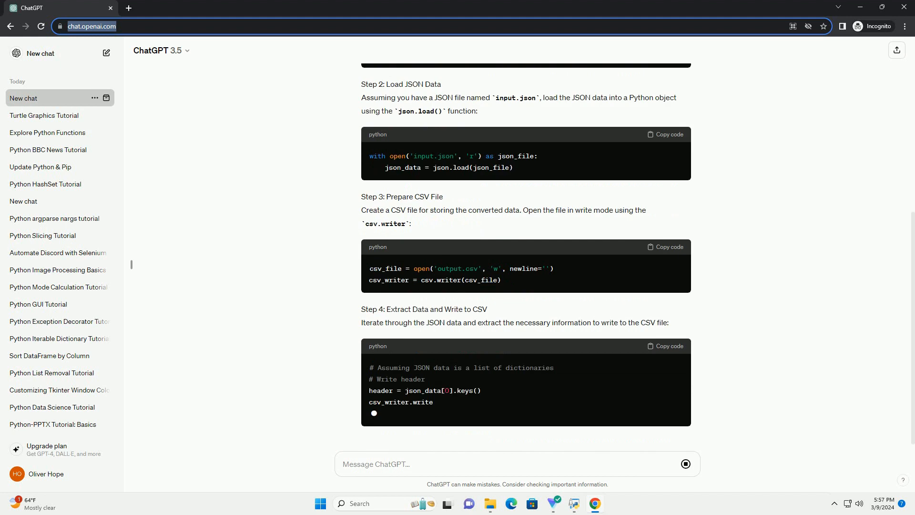
scroll("down", 3)
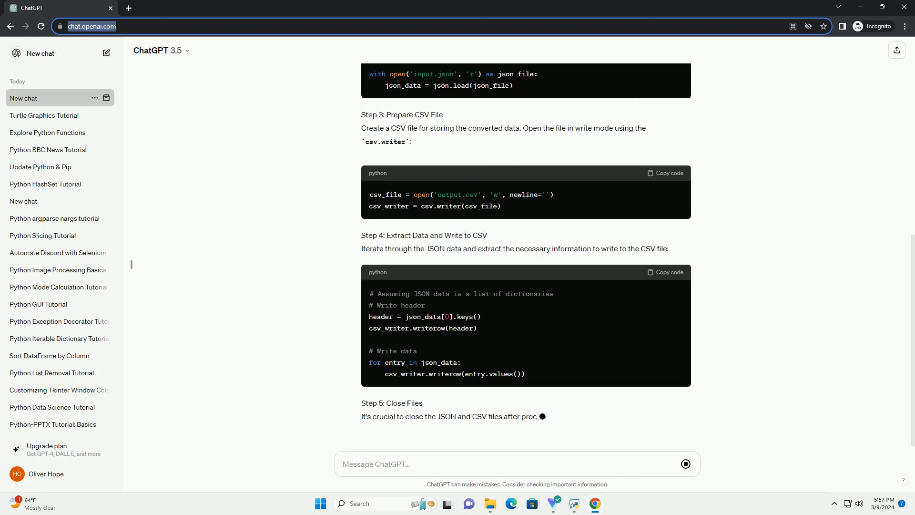
scroll("down", 3)
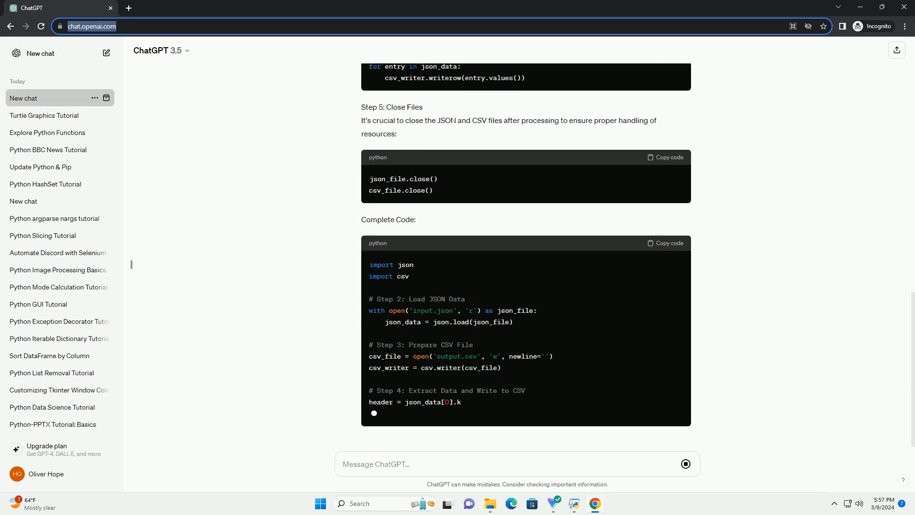
scroll("down", 3)
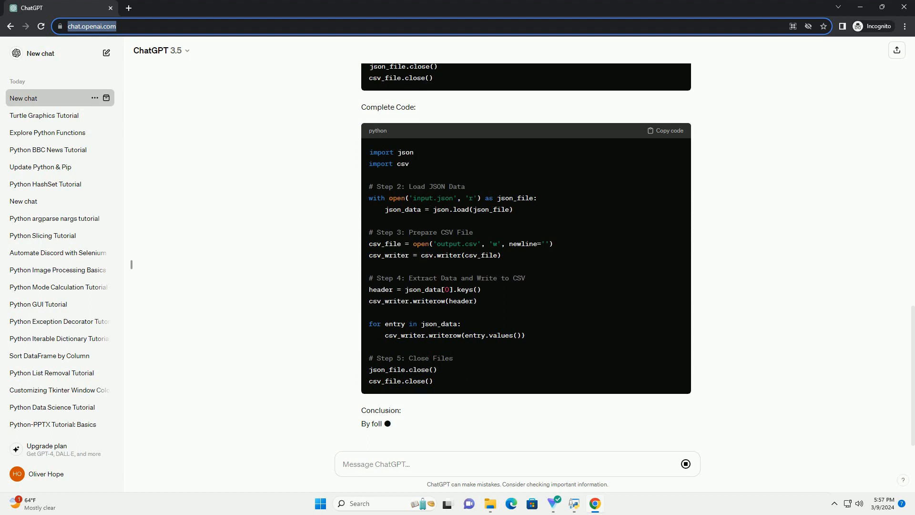